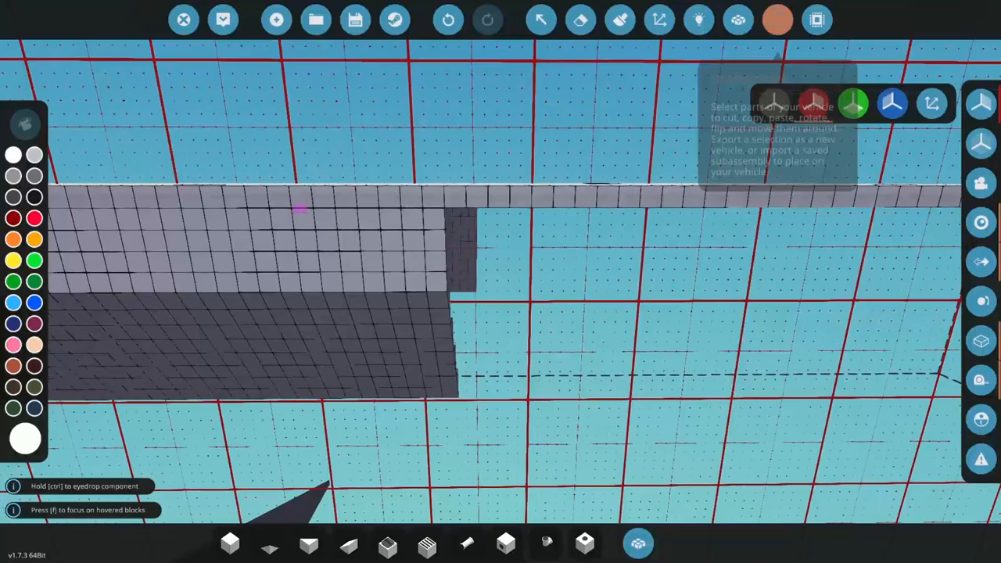
- Build the flat block platform with a hollow four-walled box on top
click(776, 20)
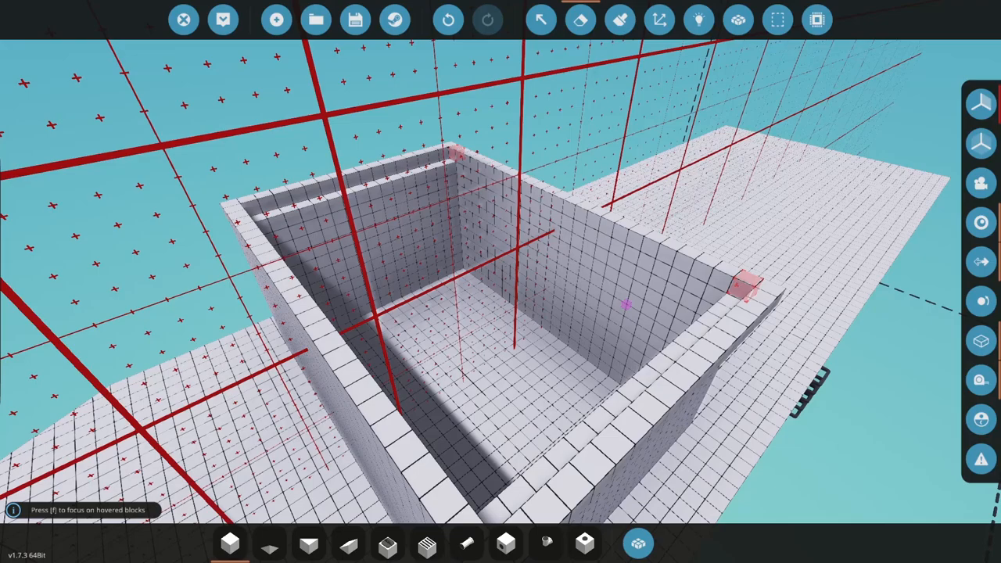
click(637, 543)
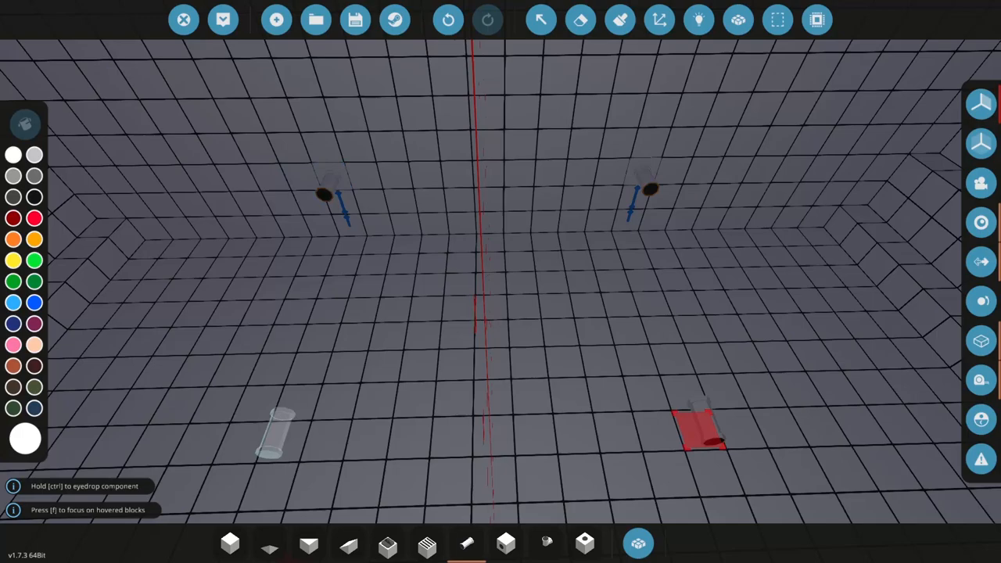
- Pick the Large Electric Motor from the 'motor' inventory results
click(638, 543)
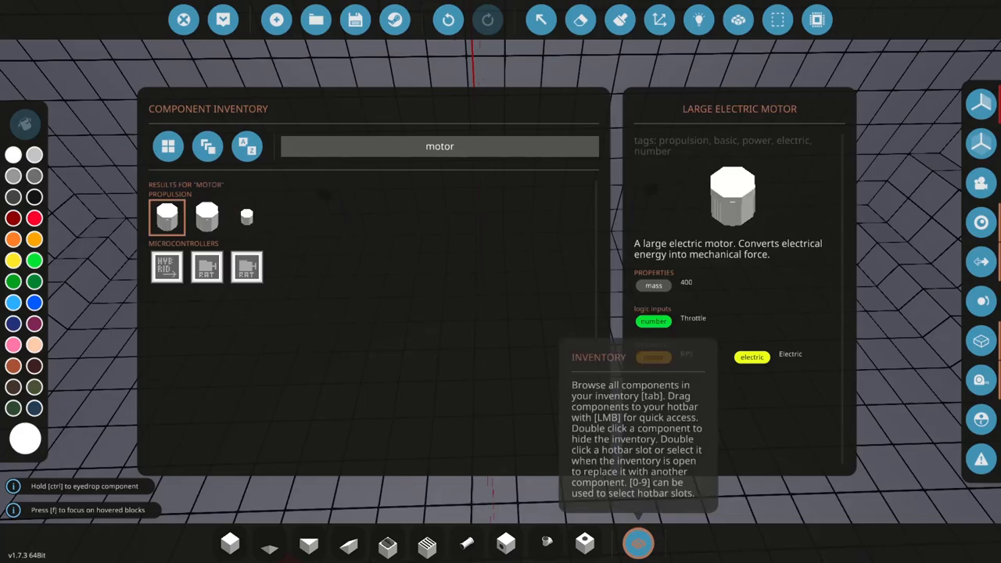
double_click(167, 217)
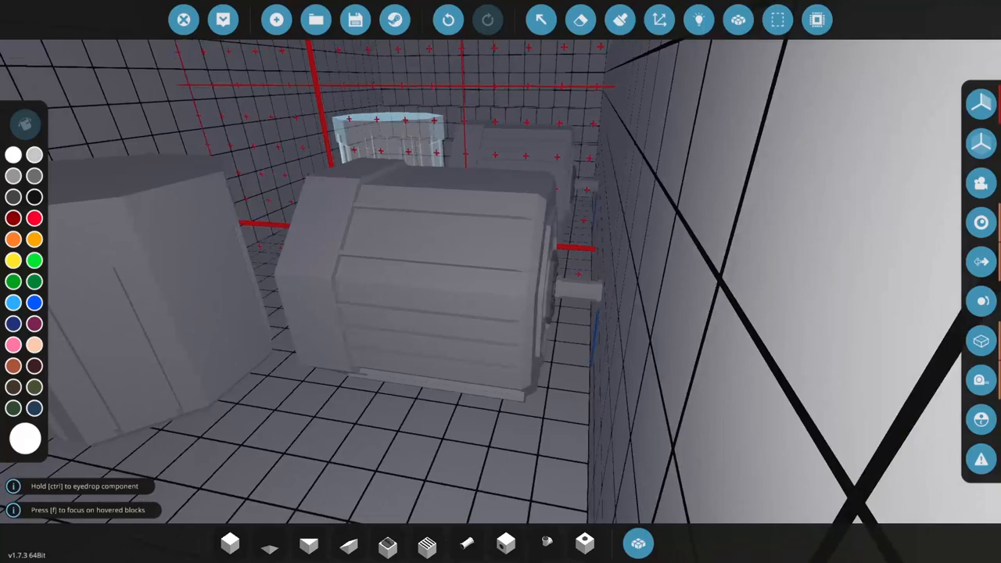
click(697, 20)
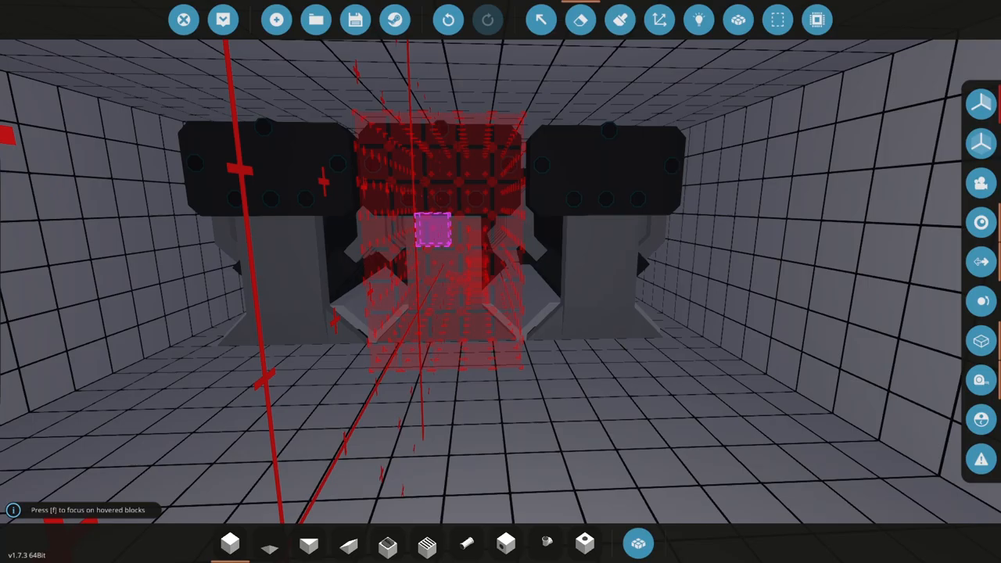
click(619, 20)
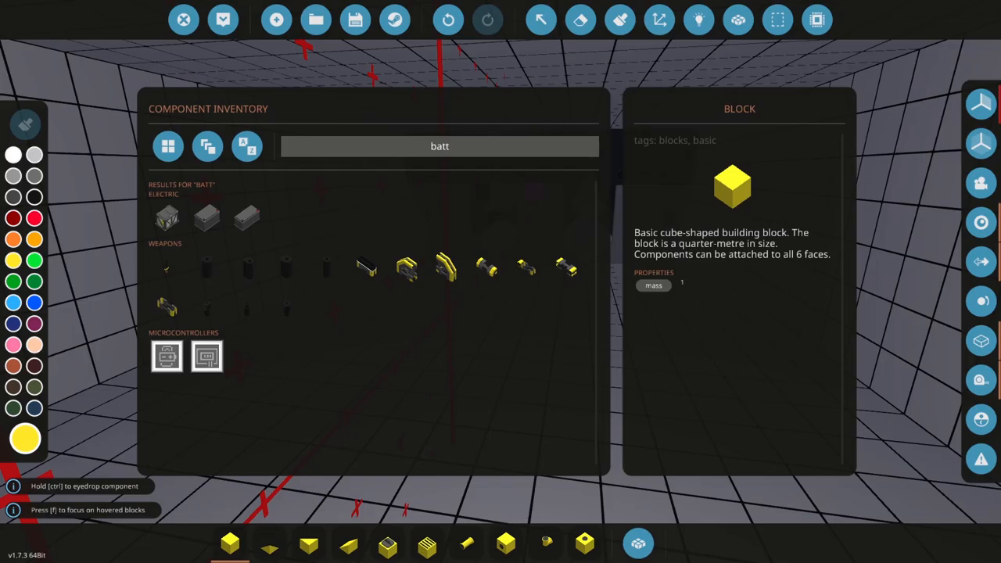
- Select a part from the component inventory search results
click(206, 218)
text(prop)
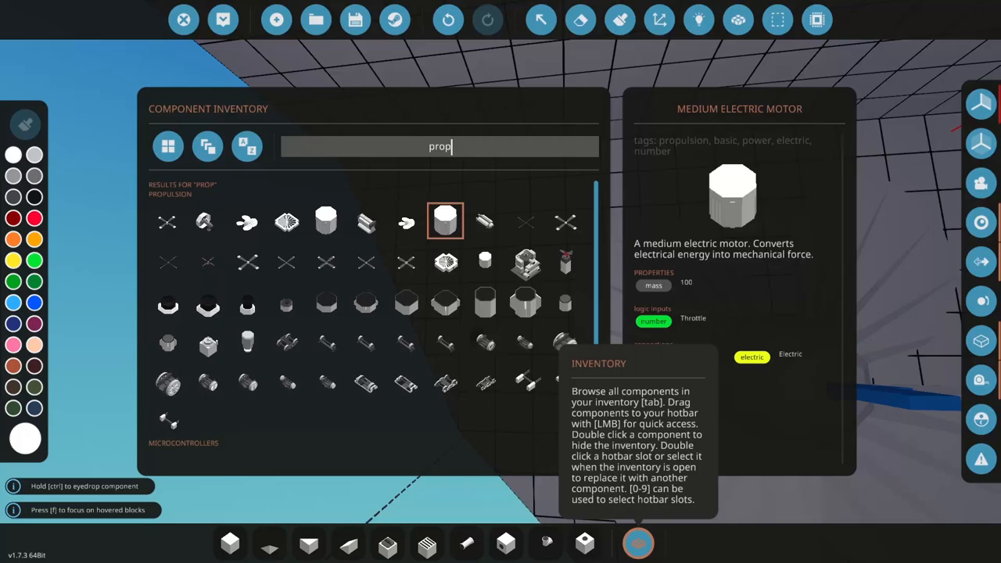
- Choose the Medium Electric Motor from the 'prop' search results
double_click(445, 221)
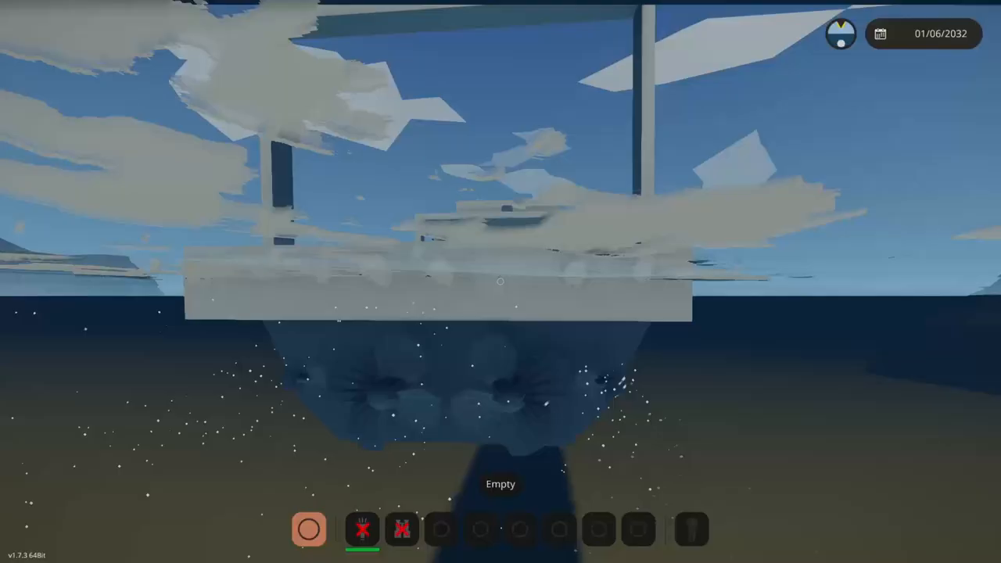
mouse_move(500, 281)
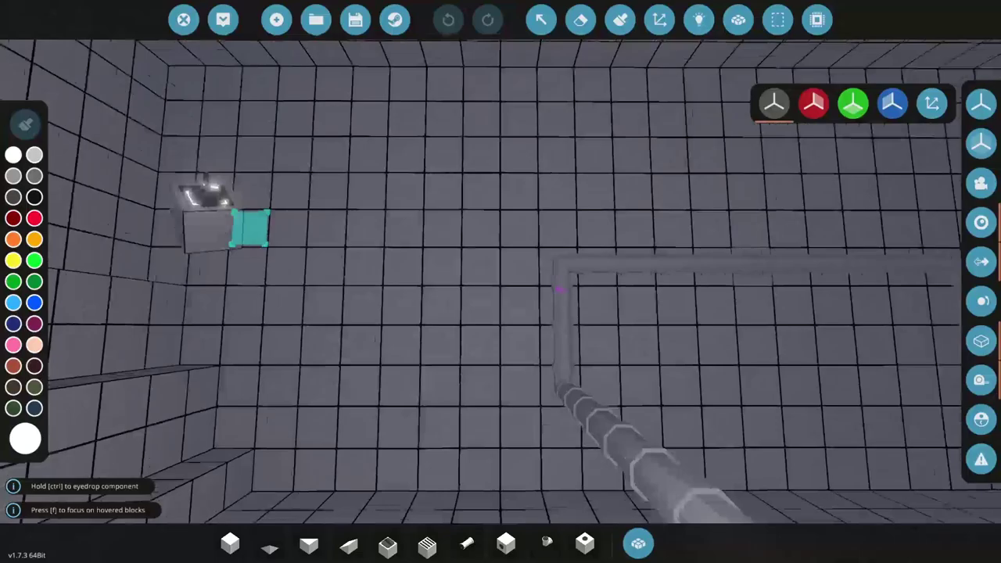
click(697, 20)
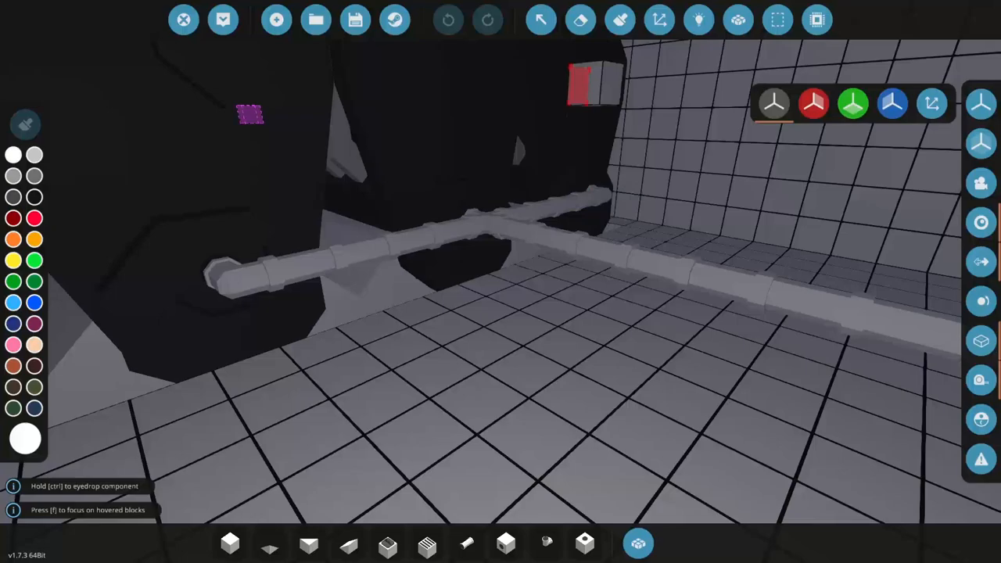
- Place the gearbox inline between the drive shaft sections and start a test drive
click(637, 541)
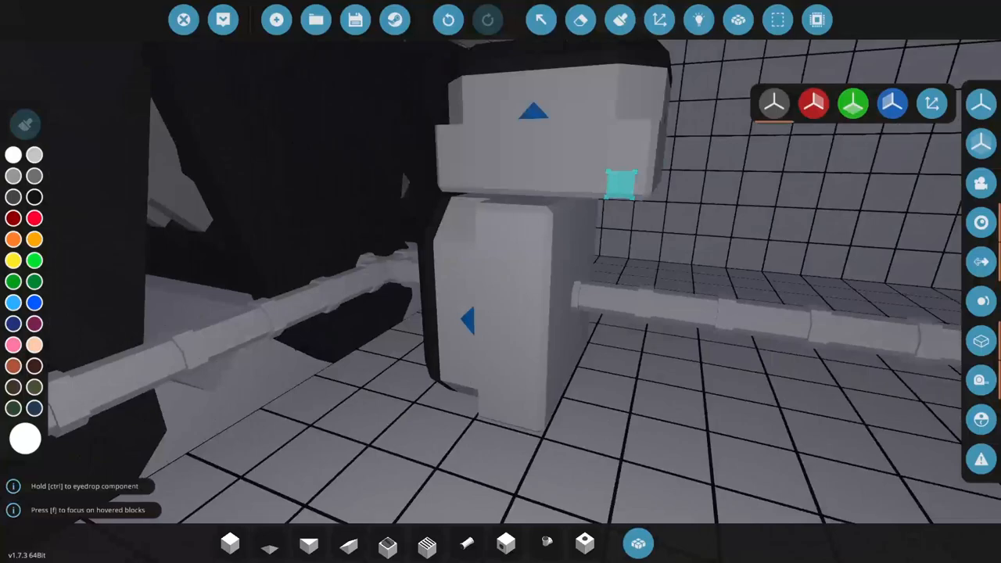
click(699, 20)
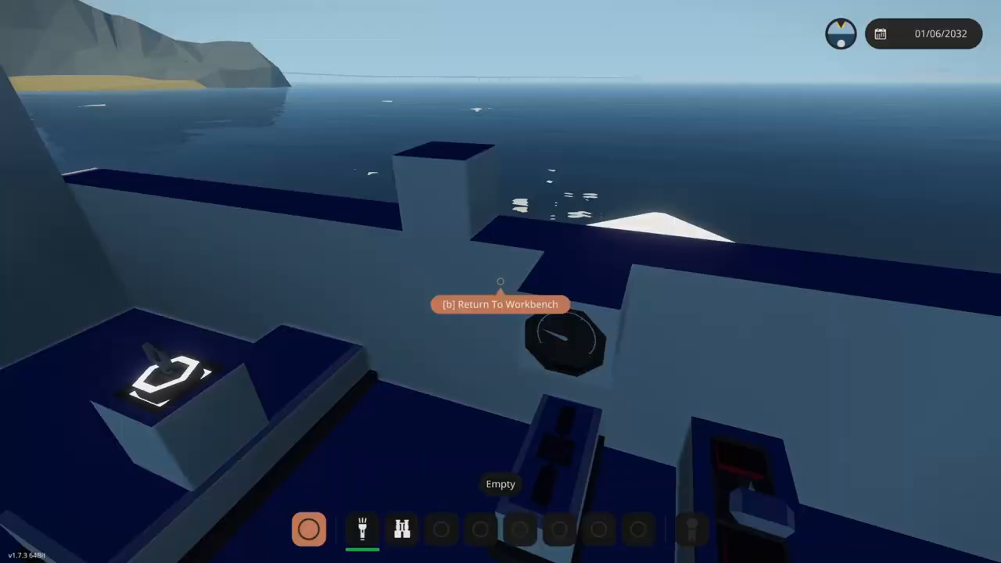
- Leave the ship and return to the shoreside workbench with B
key(b)
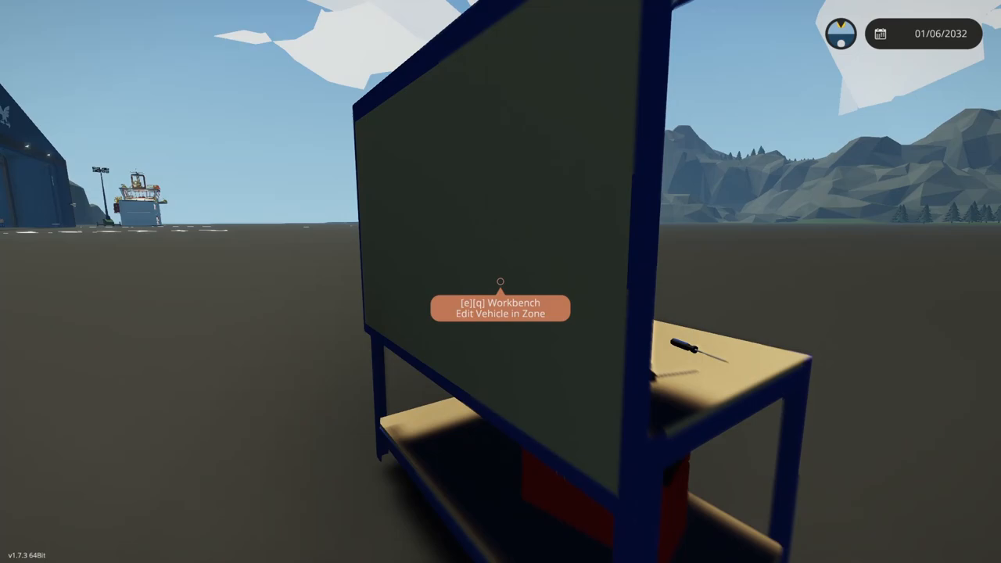
key(e)
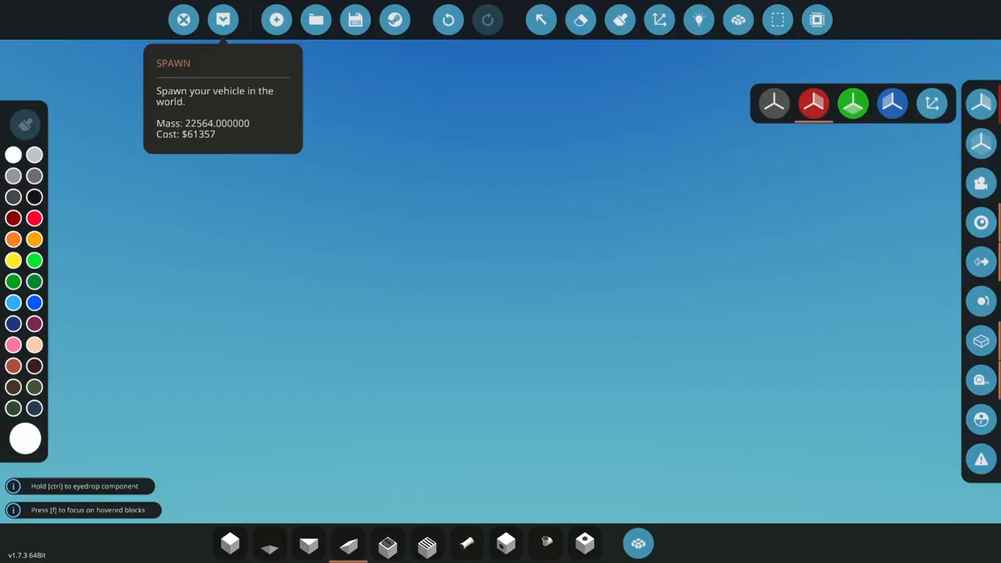
- Bring the grey faceted hull's underside into view in the editor
click(222, 20)
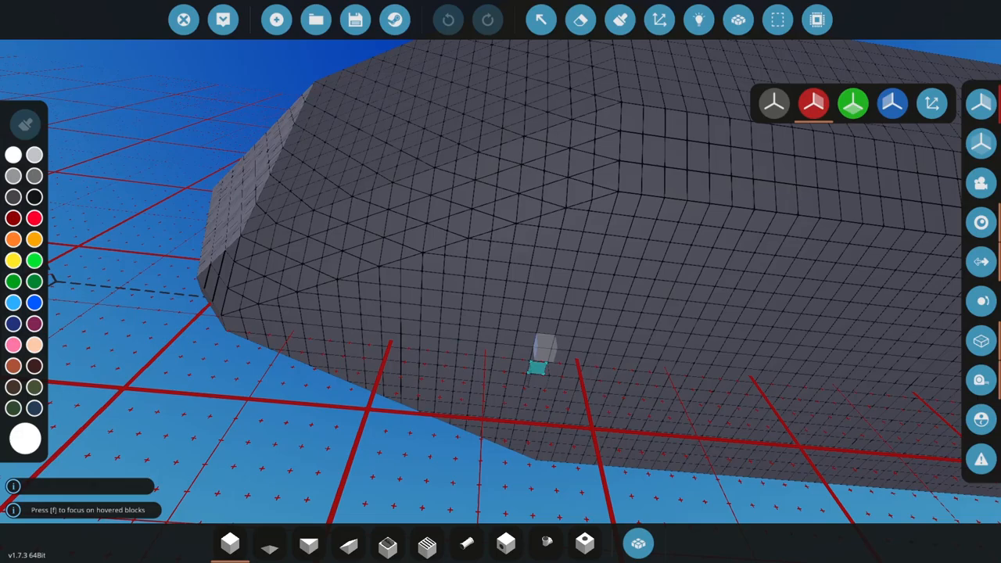